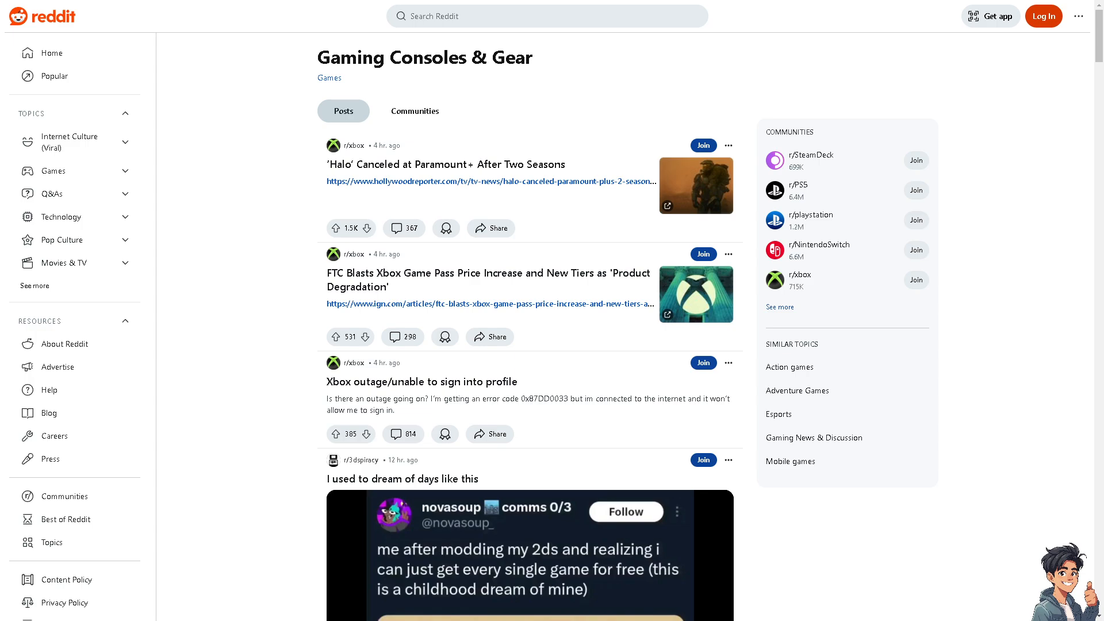
{"action": "mouse_move", "coordinate": [1044, 15]}
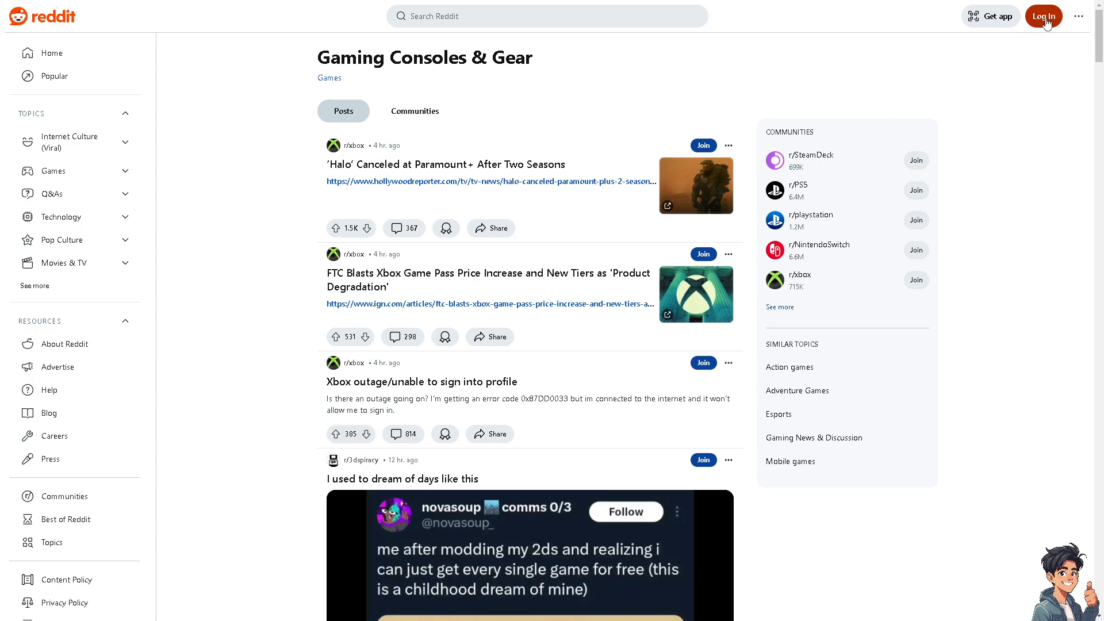
{"action": "mouse_move", "coordinate": [1044, 16]}
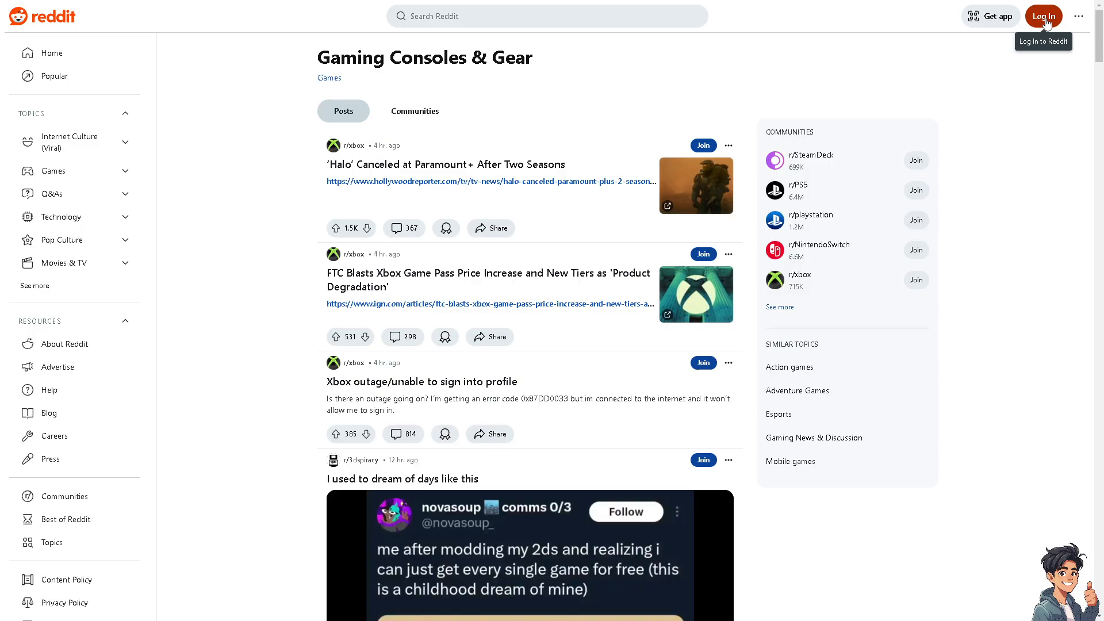
Step: Open the Reddit log-in dialog and switch it to the Sign Up form
{"action": "left_click", "coordinate": [1044, 16]}
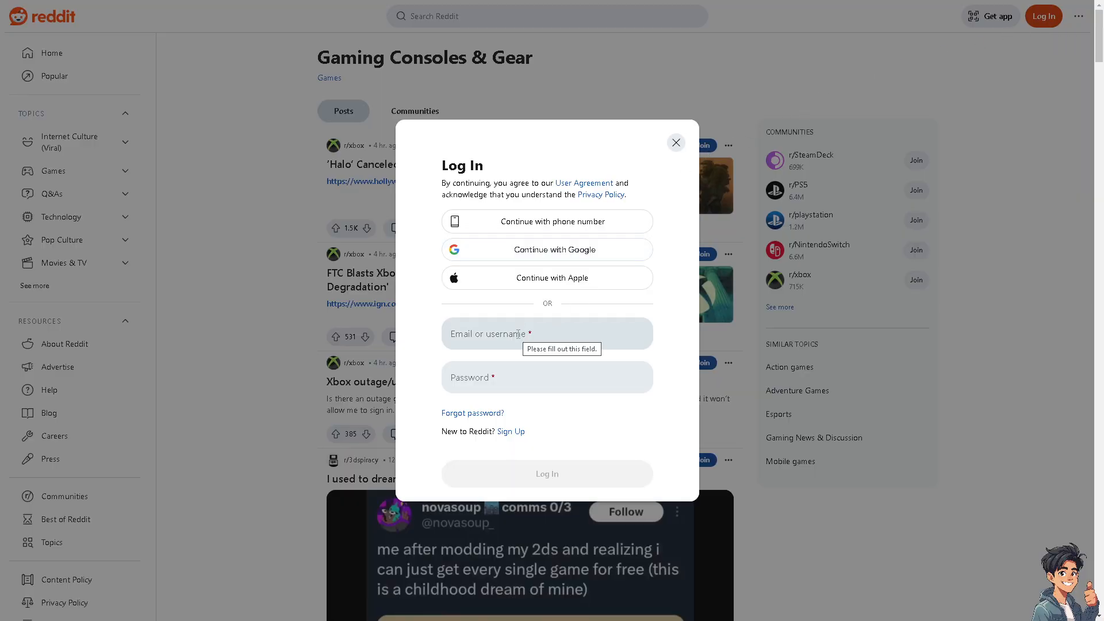
{"action": "left_click", "coordinate": [511, 431]}
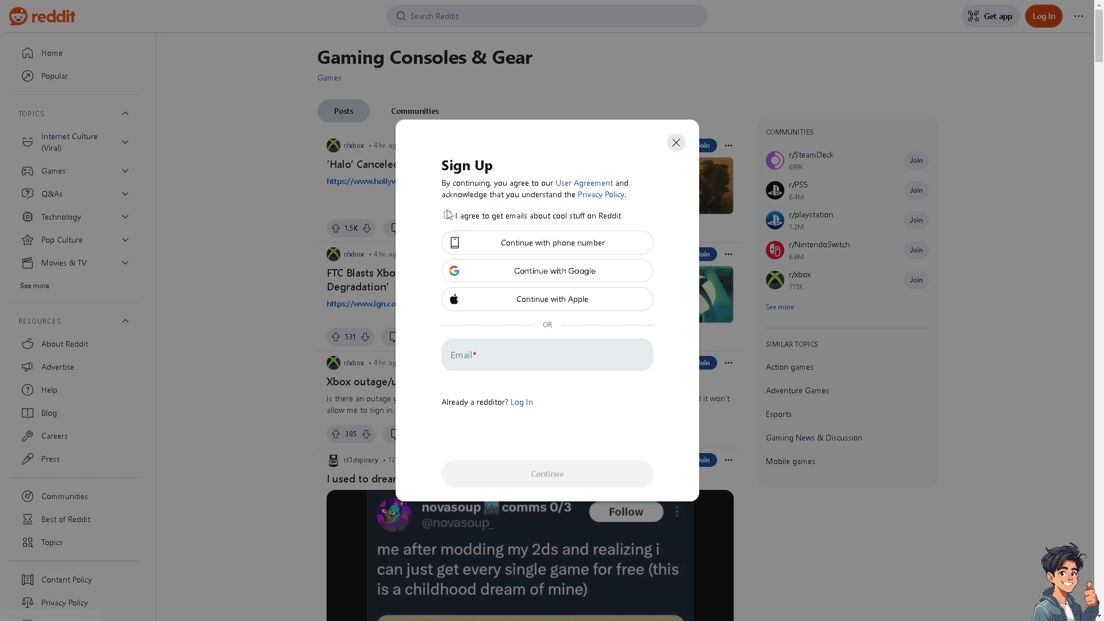
{"action": "left_click", "coordinate": [448, 216]}
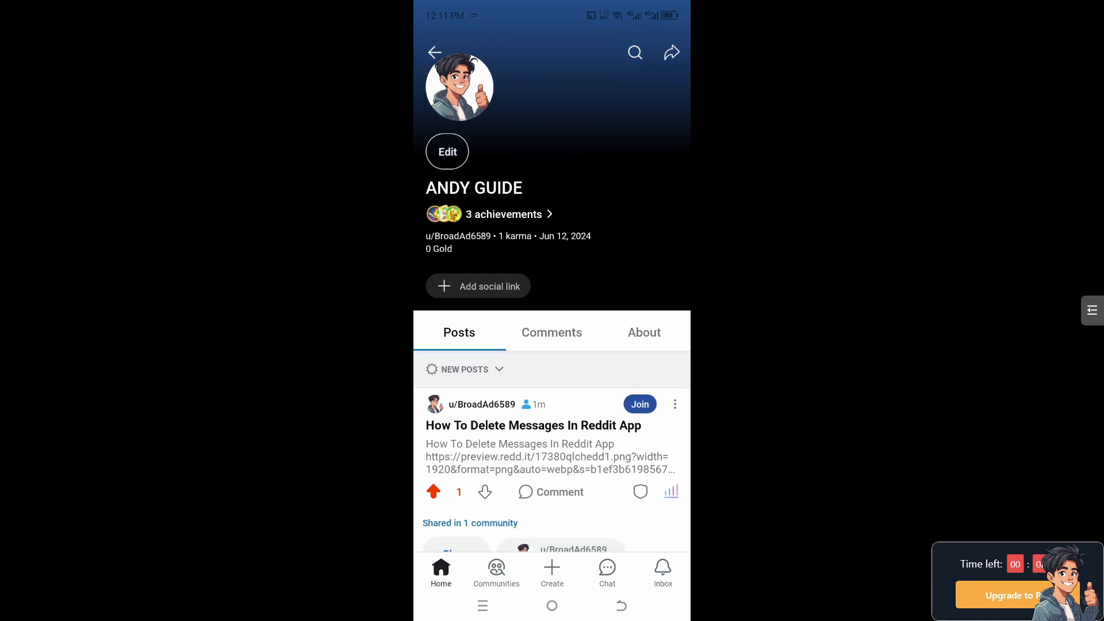
Step: Scroll the profile page and go to the Chat tab's Chats screen
{"action": "scroll", "scroll_direction": "down", "scroll_amount": 3}
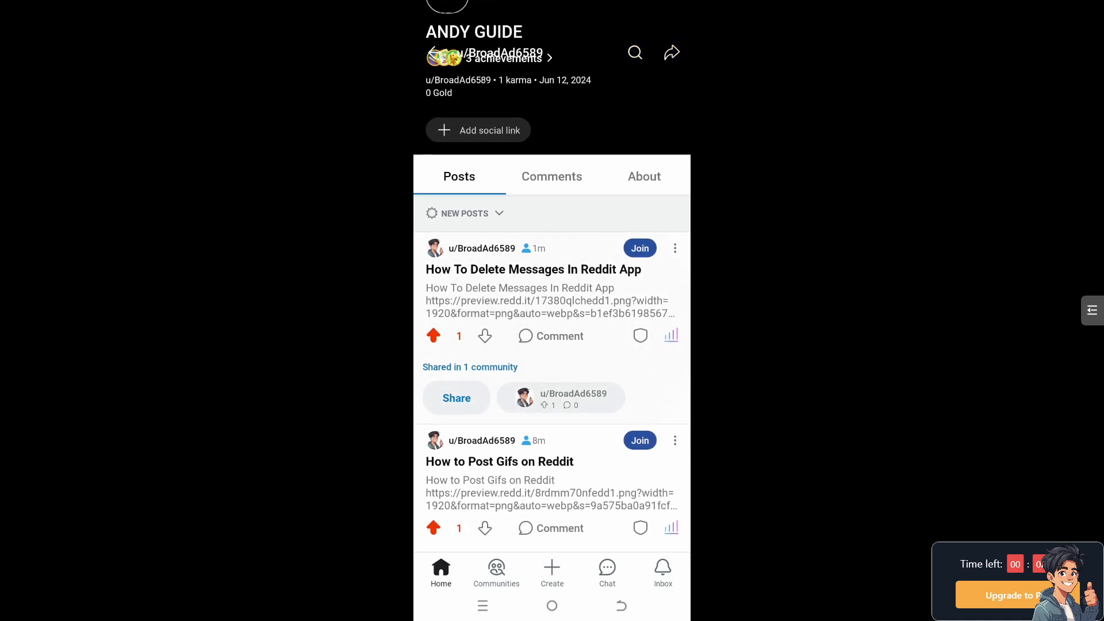
{"action": "left_click", "coordinate": [533, 270]}
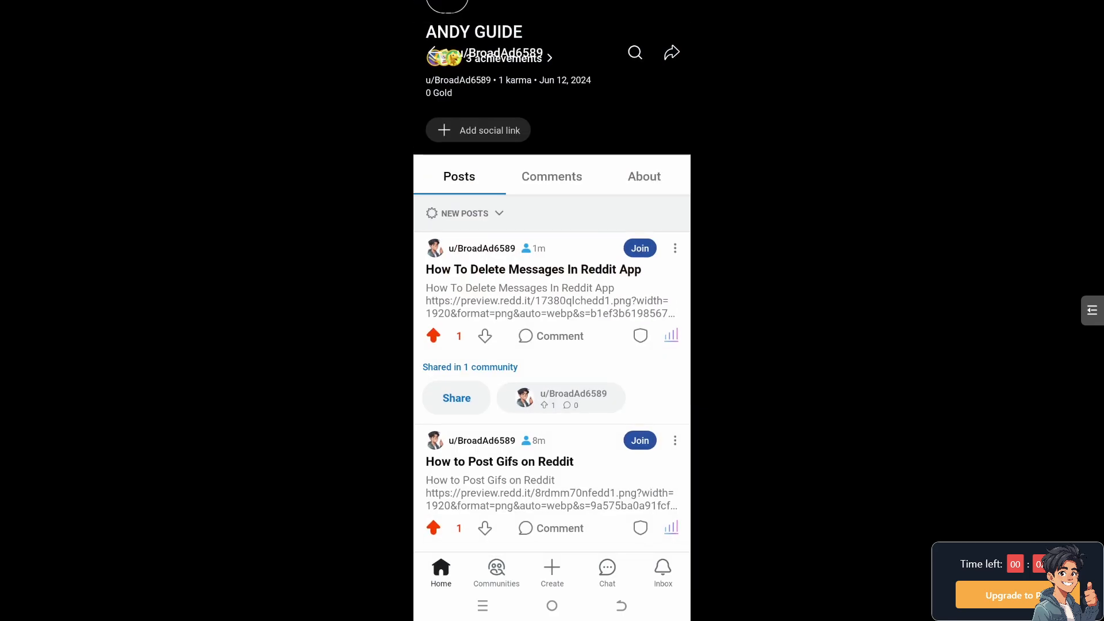
{"action": "left_click", "coordinate": [607, 567]}
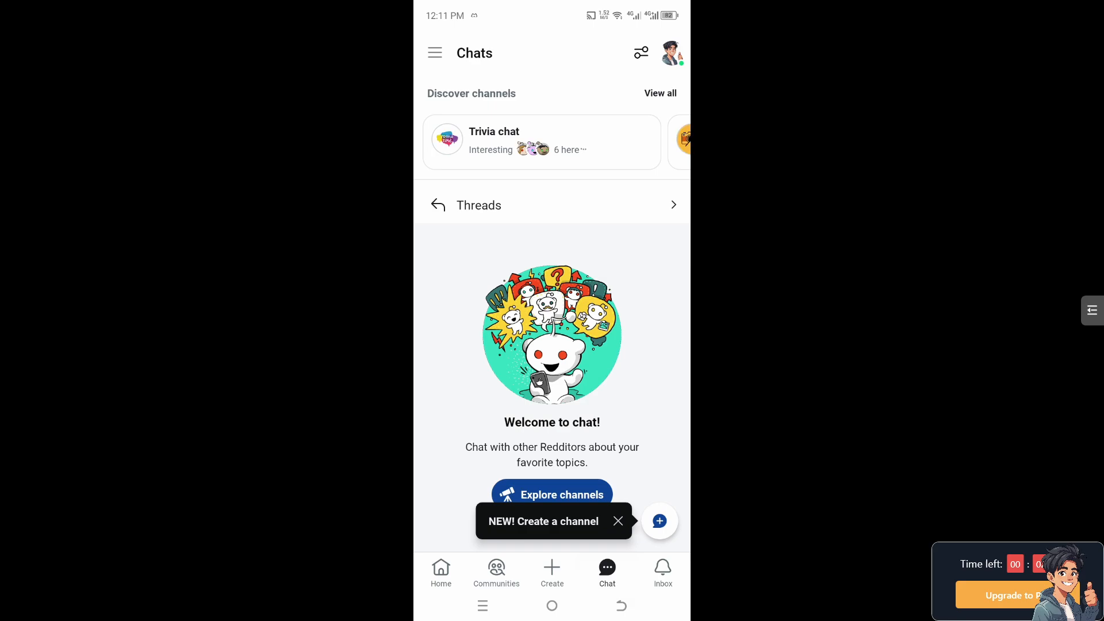
Step: Go to the Inbox and view its Messages tab, which is empty
{"action": "left_click", "coordinate": [662, 572]}
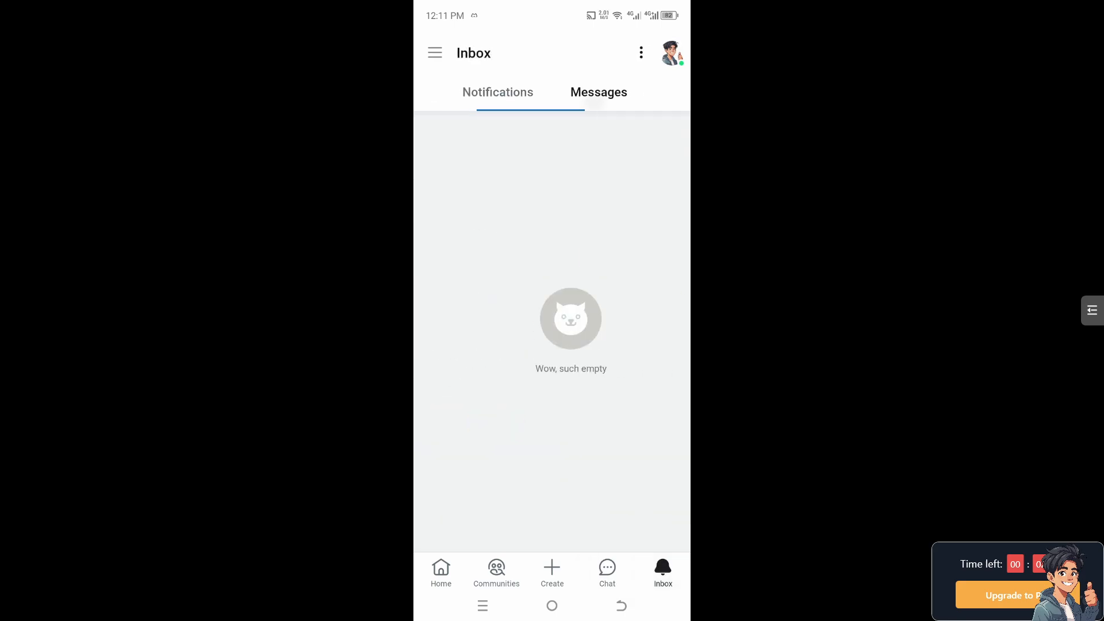
{"action": "left_click", "coordinate": [598, 92]}
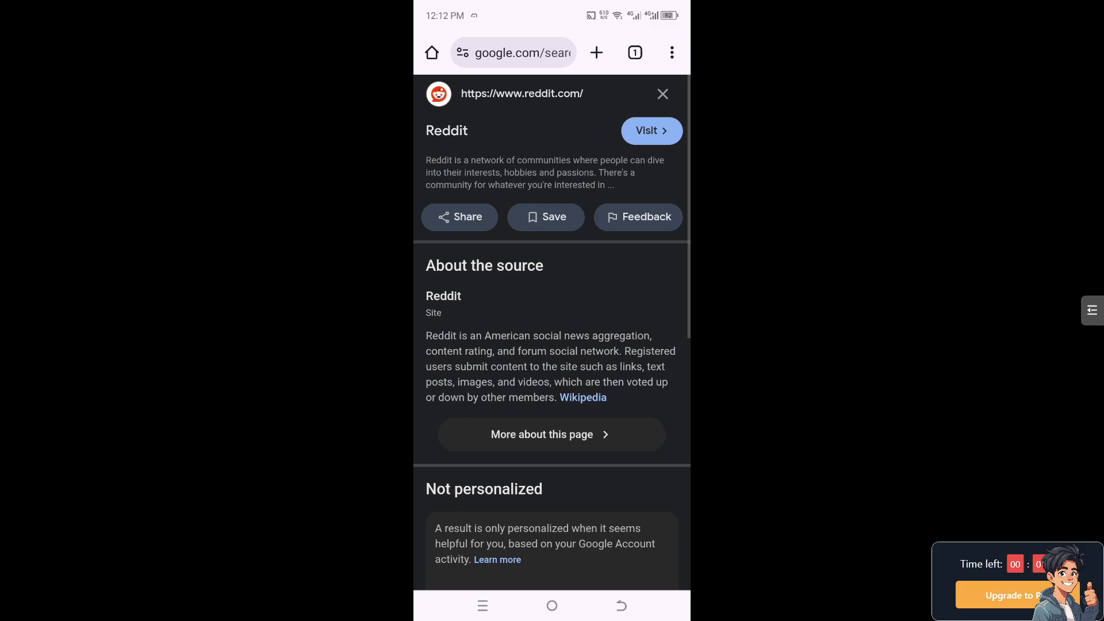
Step: Open Chrome's three-dot menu on the Reddit result and scroll through its options
{"action": "left_click", "coordinate": [672, 52]}
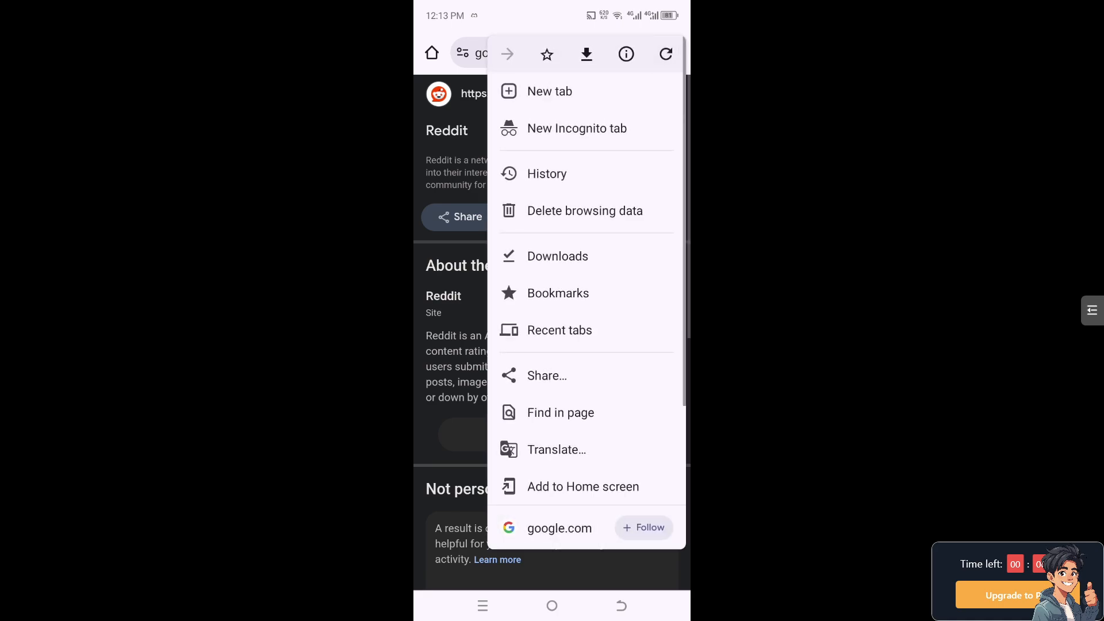
{"action": "scroll", "scroll_direction": "down", "scroll_amount": 3}
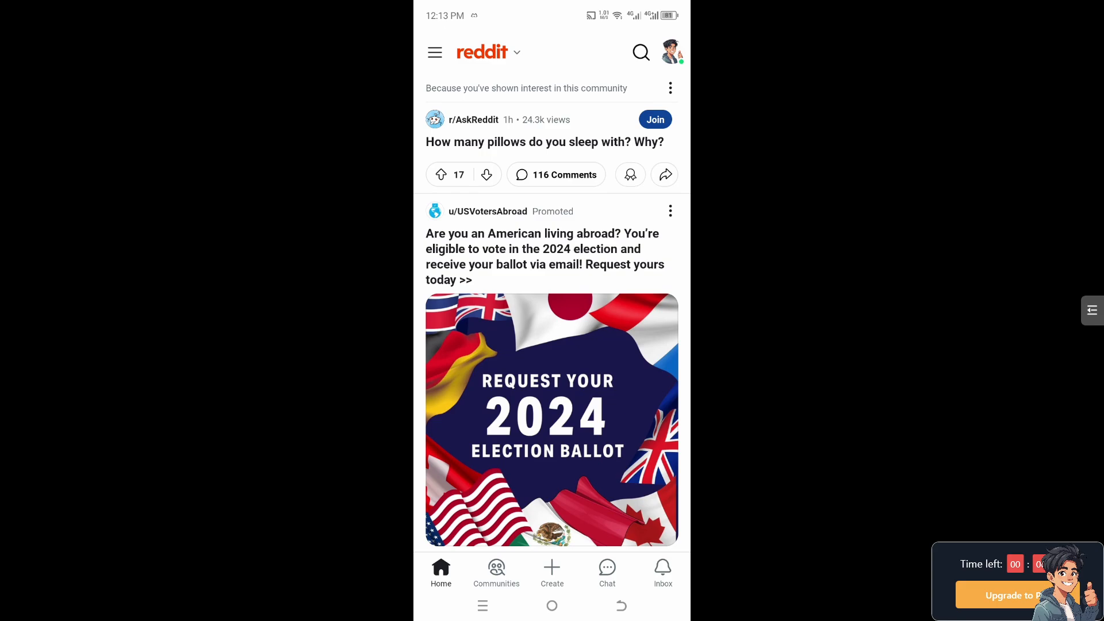
Step: Upvote the r/AskReddit pillows post, raising its score from 17 to 18
{"action": "left_click", "coordinate": [442, 175]}
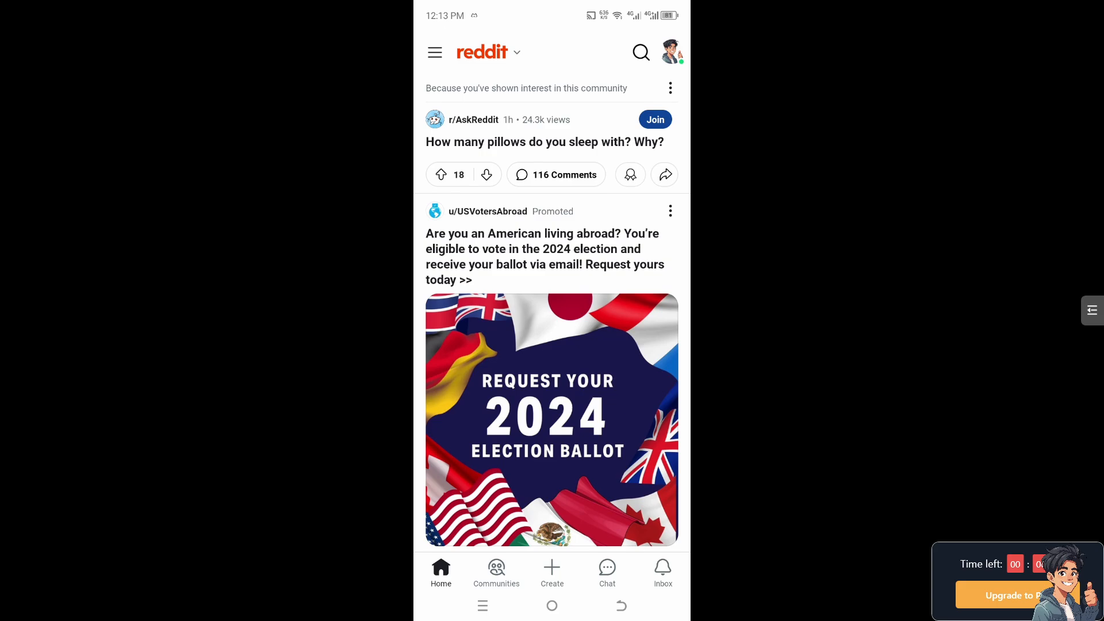